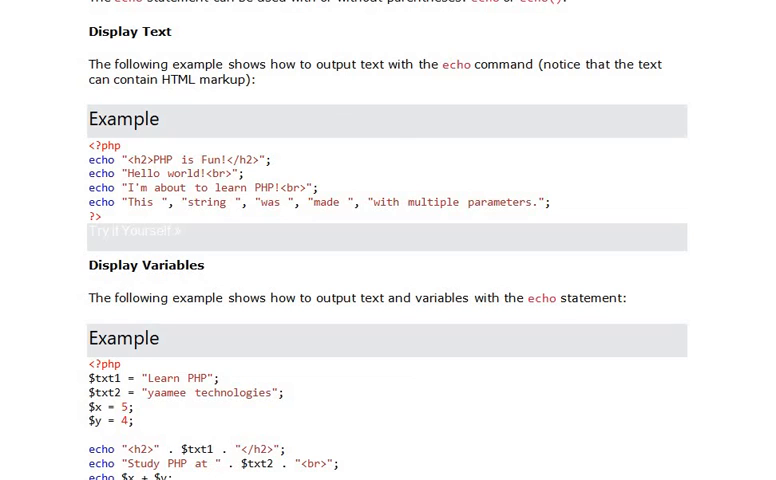
scroll(down, 3)
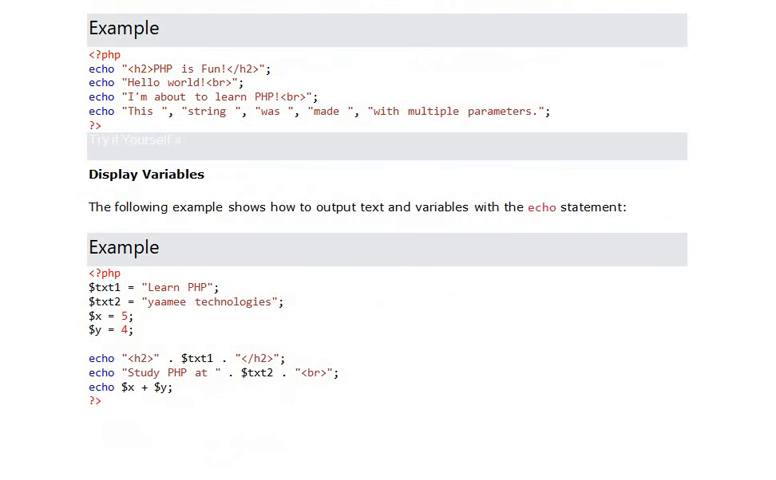